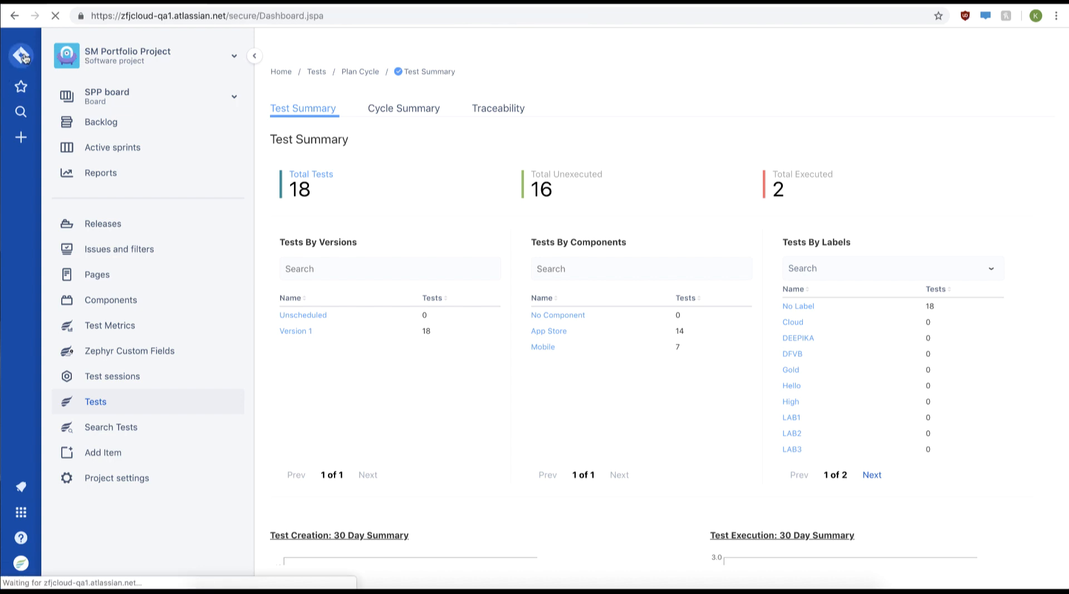
Step: Switch from the Test Summary to the full list of dashboards
{"action": "left_click", "coordinate": [21, 53]}
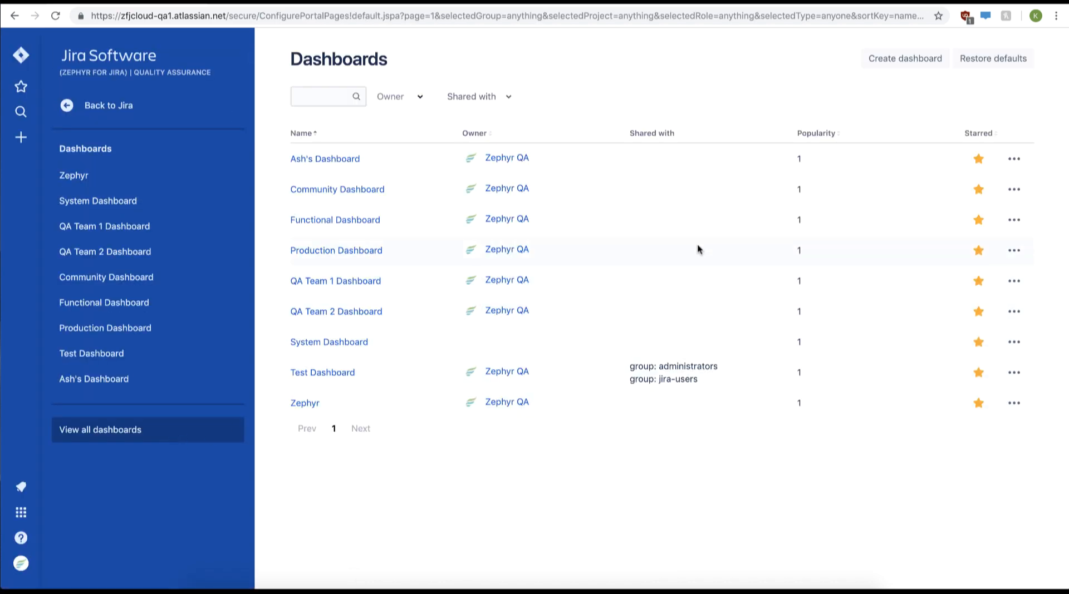
Step: Create a blank dashboard named 'SM Portfolio Dashboard'
{"action": "left_click", "coordinate": [904, 59]}
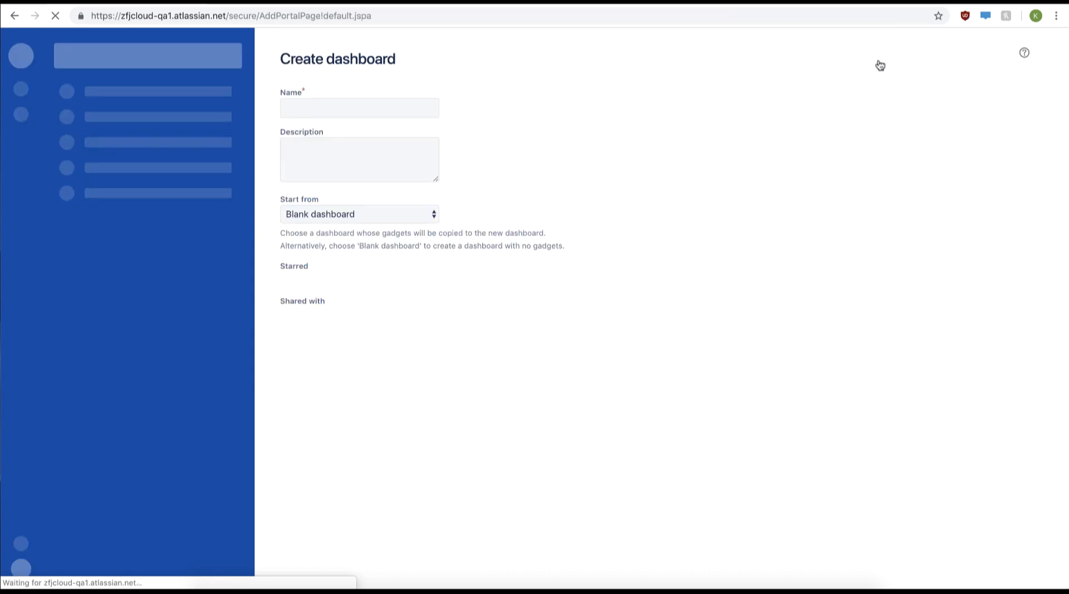
{"action": "type", "text": "SM Portfolio Dashboard"}
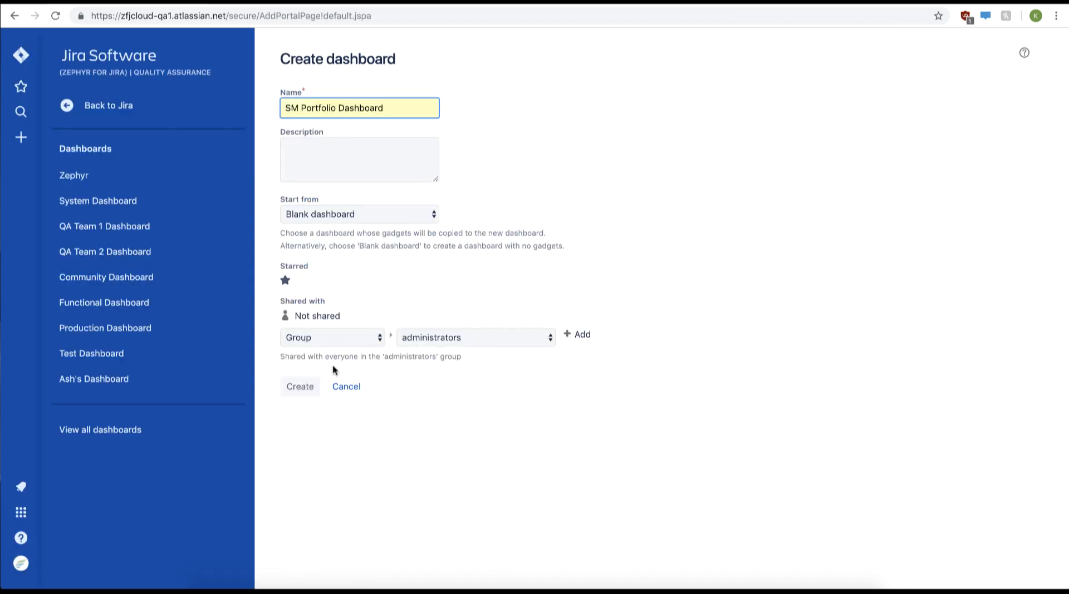
{"action": "left_click", "coordinate": [300, 387]}
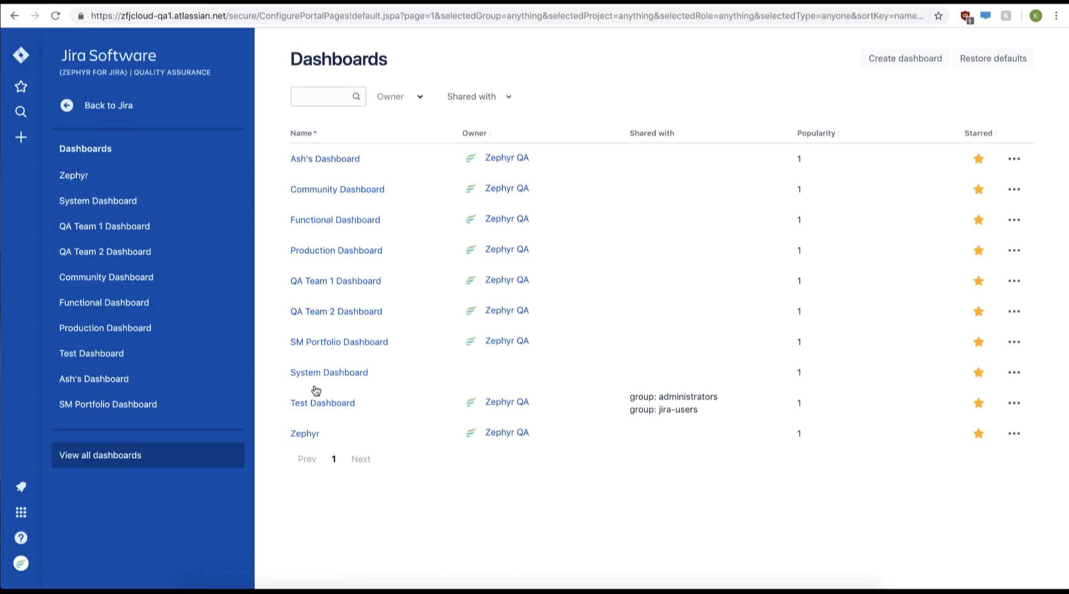
{"action": "mouse_move", "coordinate": [330, 362]}
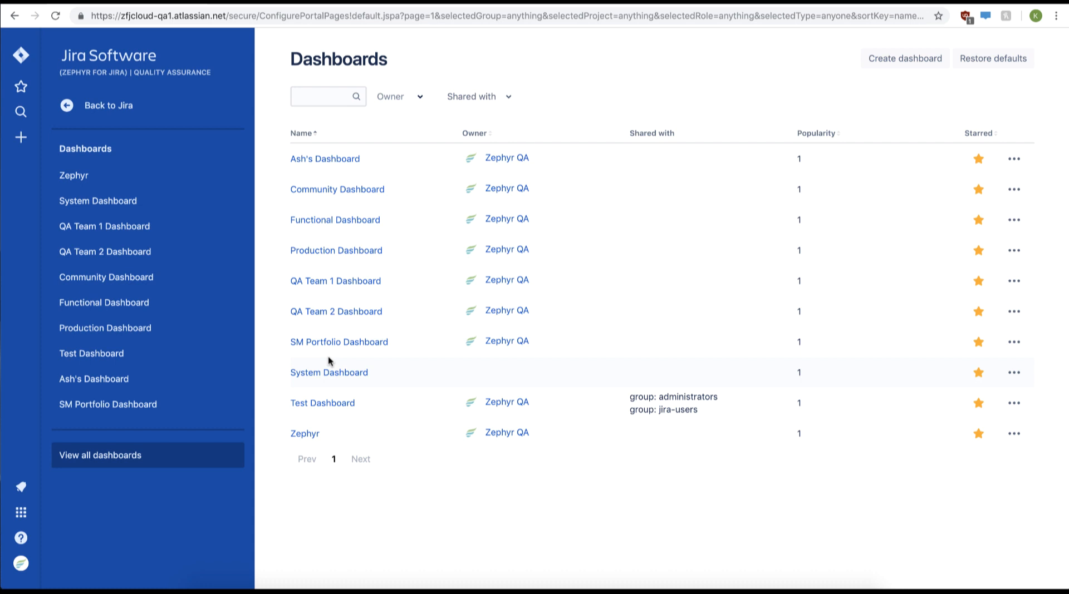
{"action": "mouse_move", "coordinate": [333, 346]}
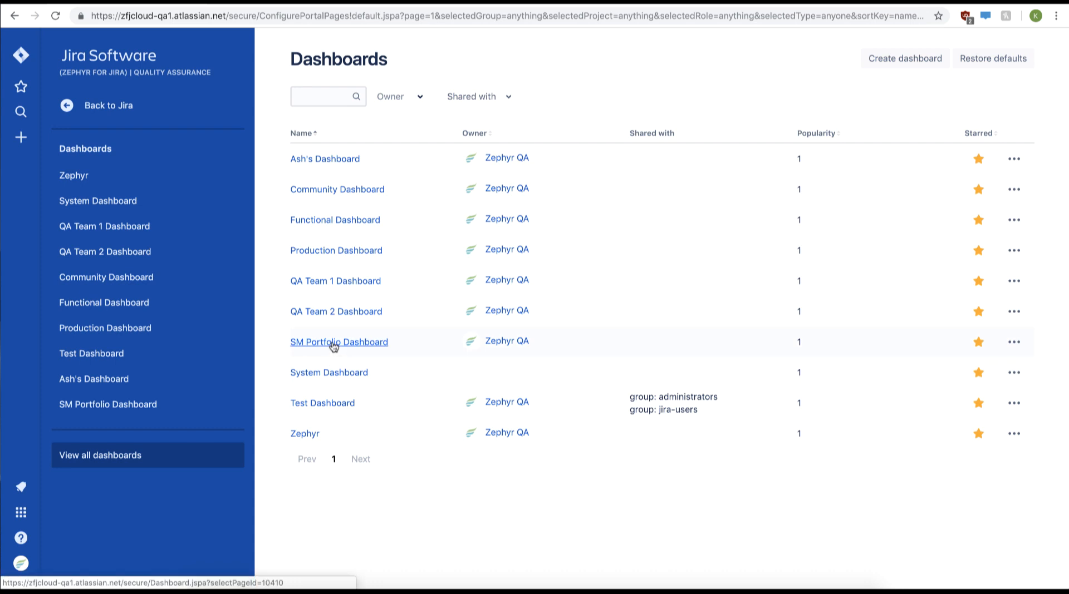
Step: Open SM Portfolio Dashboard and bring up the 43-gadget catalogue
{"action": "left_click", "coordinate": [333, 342]}
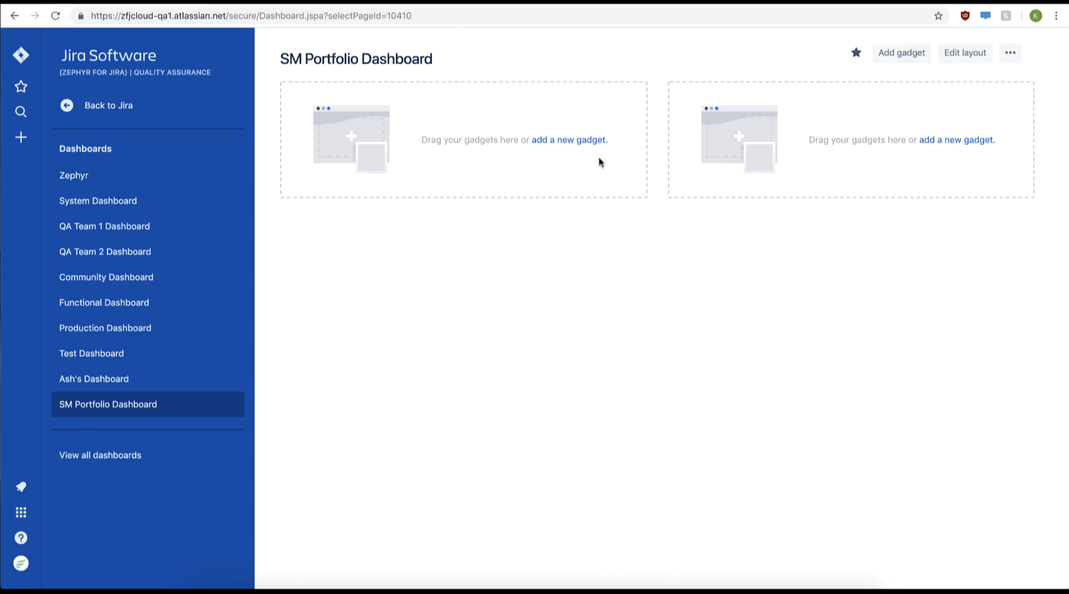
{"action": "mouse_move", "coordinate": [902, 67]}
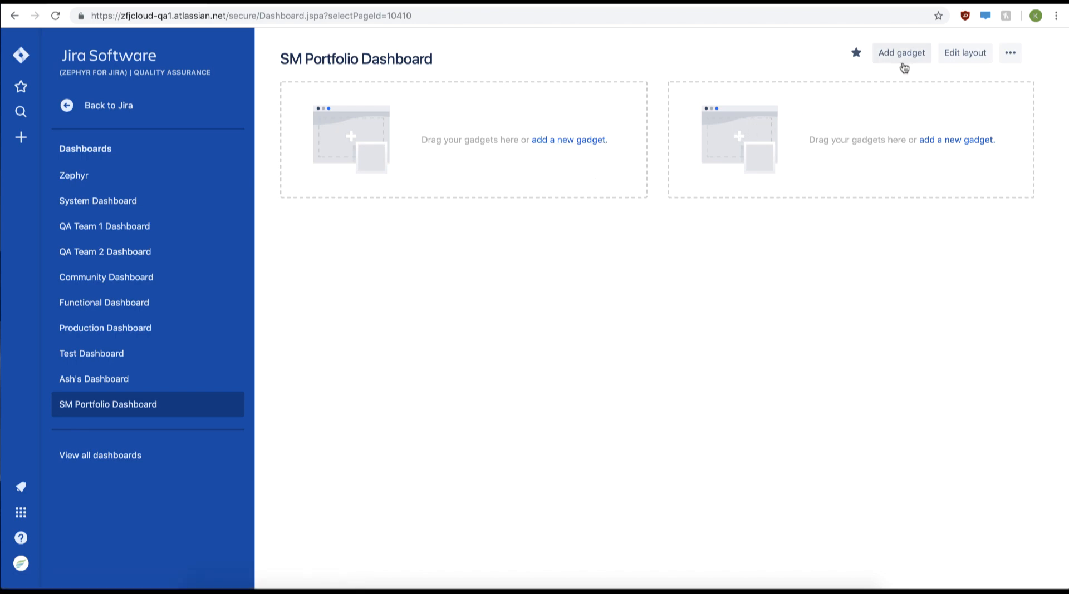
{"action": "left_click", "coordinate": [901, 52]}
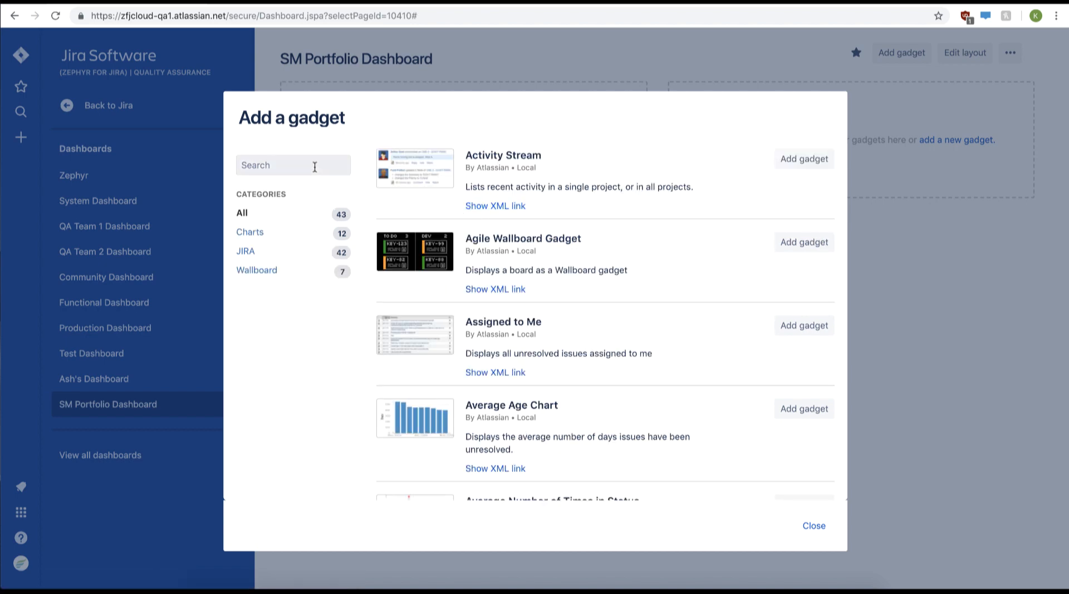
Step: Filter the gadget catalogue by 'zephyr' and scroll through the ten results
{"action": "type", "text": "zephyr"}
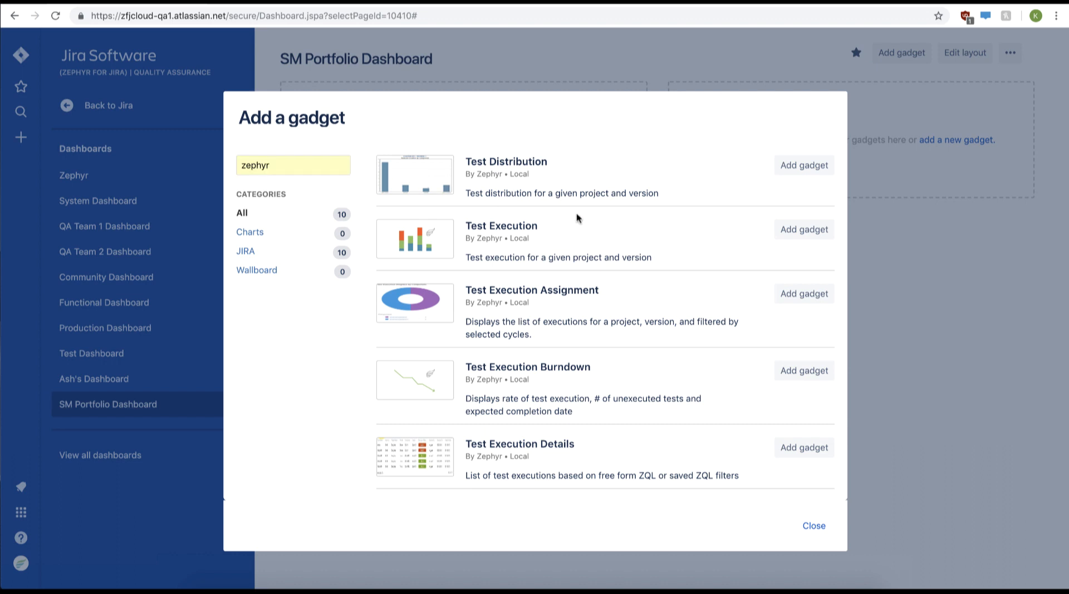
{"action": "scroll", "scroll_direction": "down", "scroll_amount": 3}
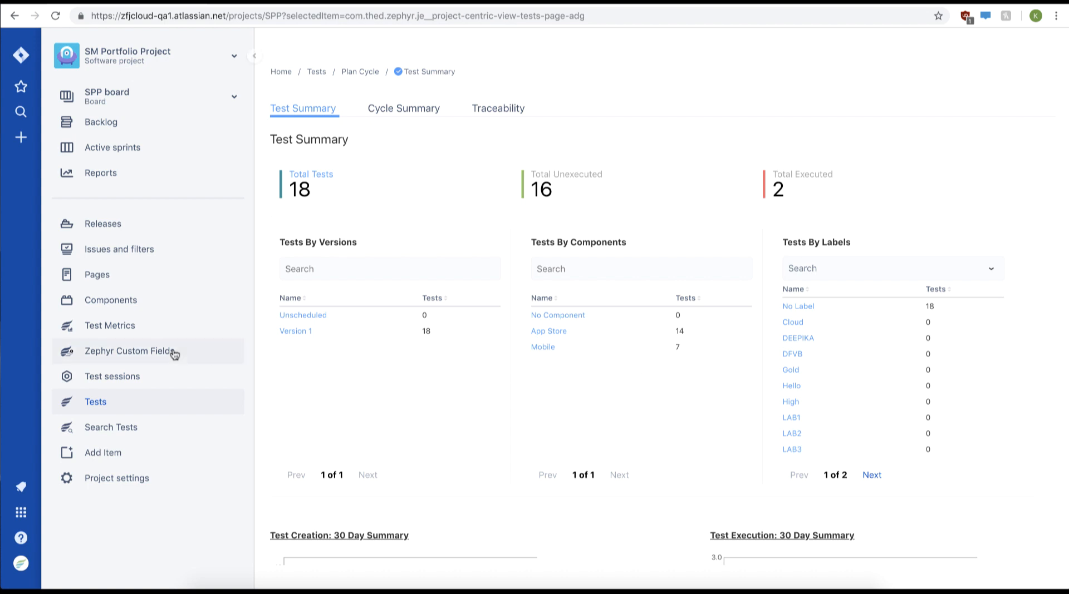
Step: Show SM Portfolio Project's Test Metrics charts and scroll to the six-execution list
{"action": "left_click", "coordinate": [110, 325]}
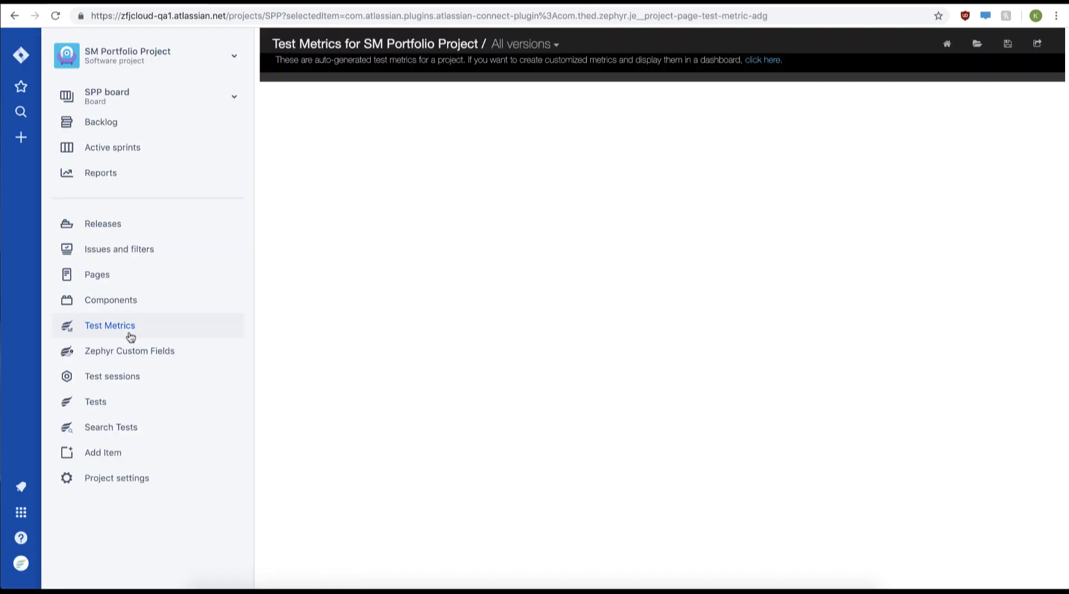
{"action": "left_click", "coordinate": [110, 325]}
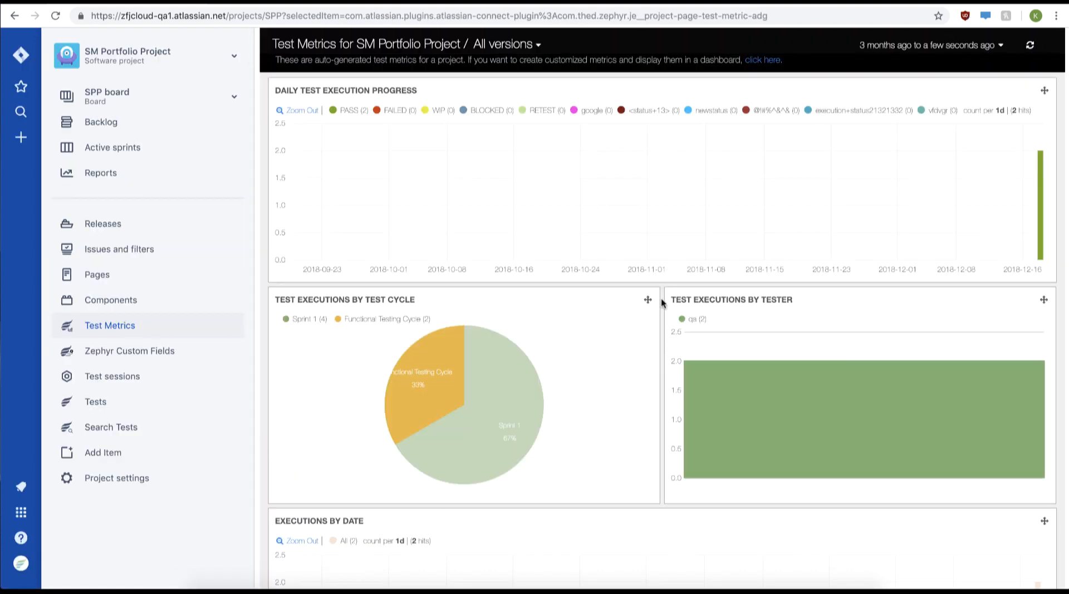
{"action": "scroll", "scroll_direction": "down", "scroll_amount": 3}
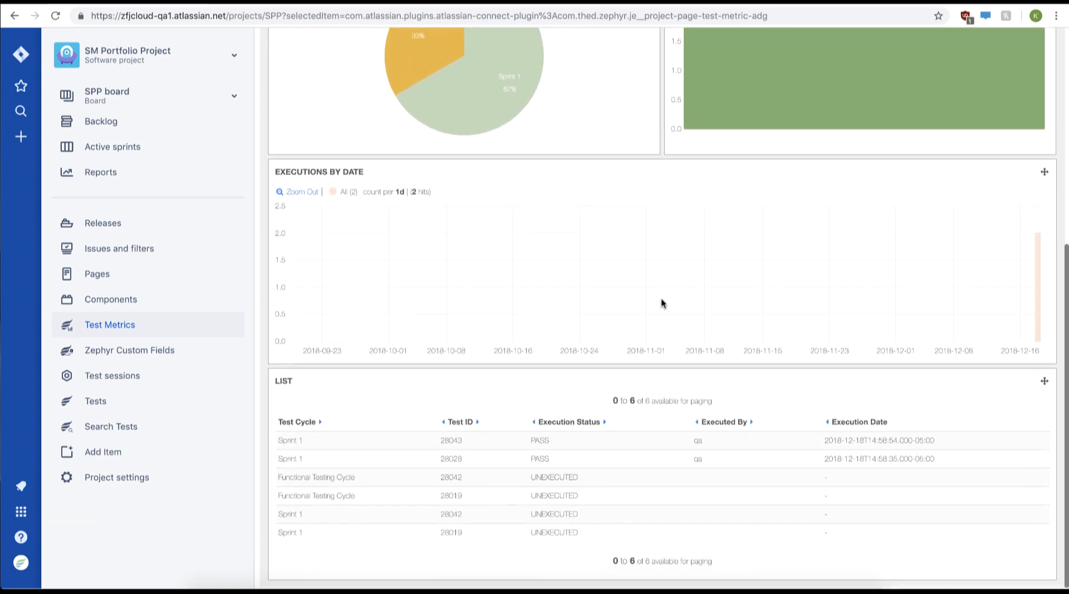